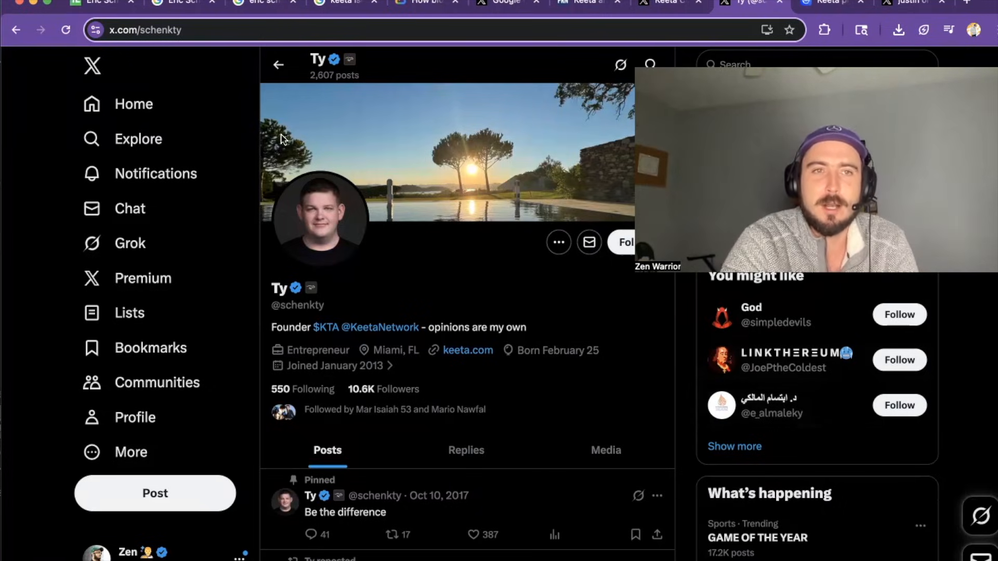
mouse_move(126, 12)
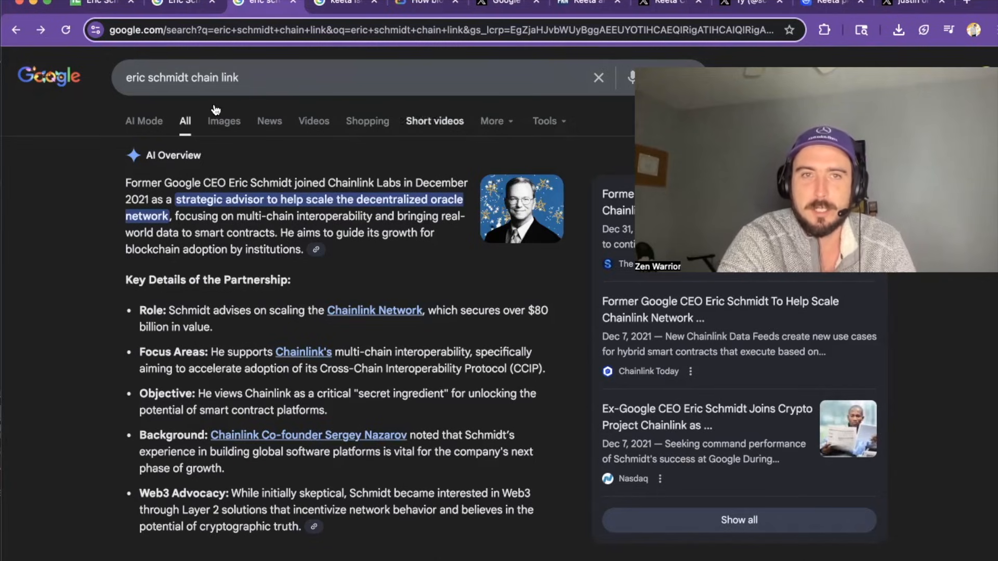
mouse_move(181, 6)
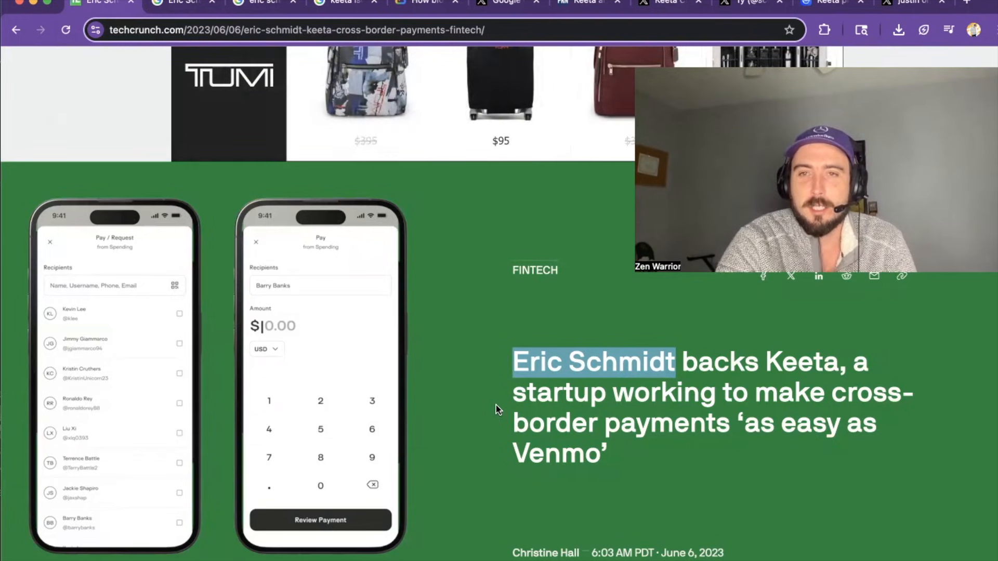
Scroll the TechCrunch article to the $17 million raise and $75 million valuation.
scroll("down", 3)
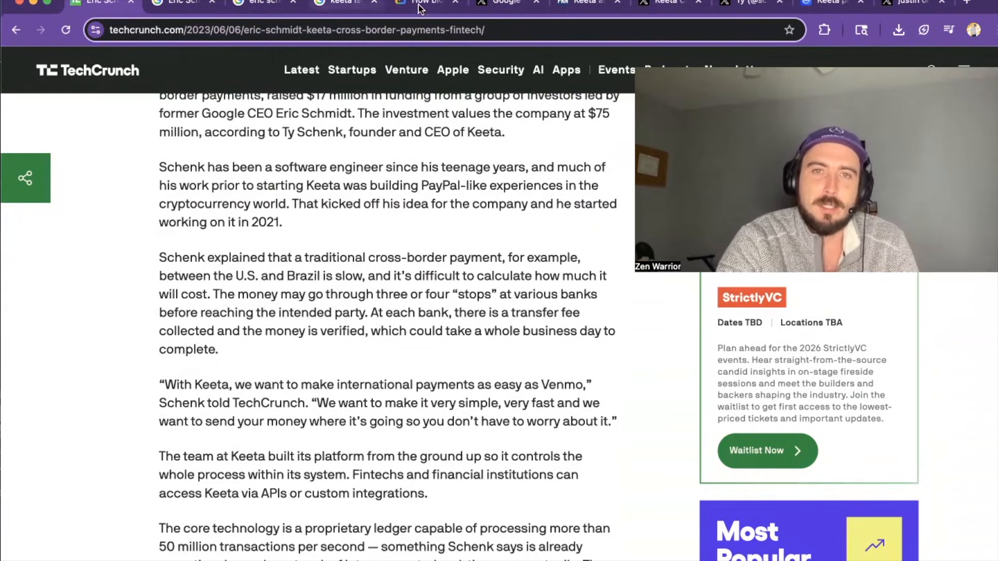
View the Google Cloud post on Keeta's 11M transactions per second, then return to TechCrunch.
left_click(425, 2)
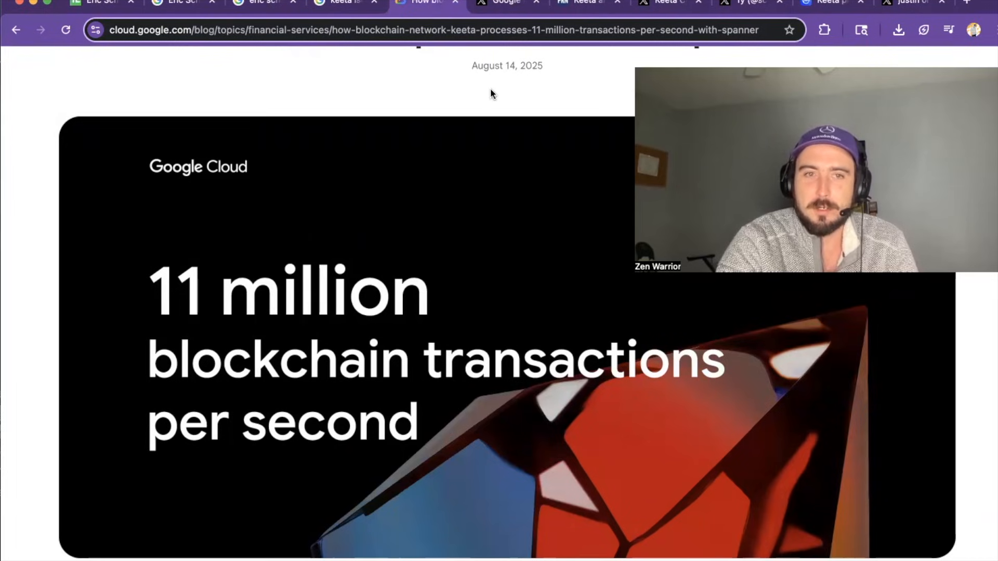
left_click(504, 2)
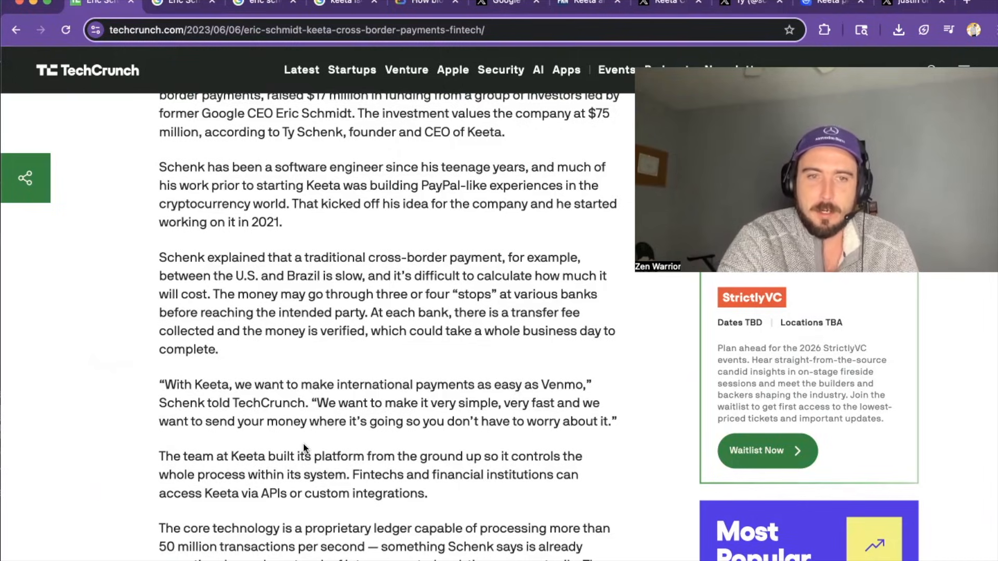
mouse_move(420, 443)
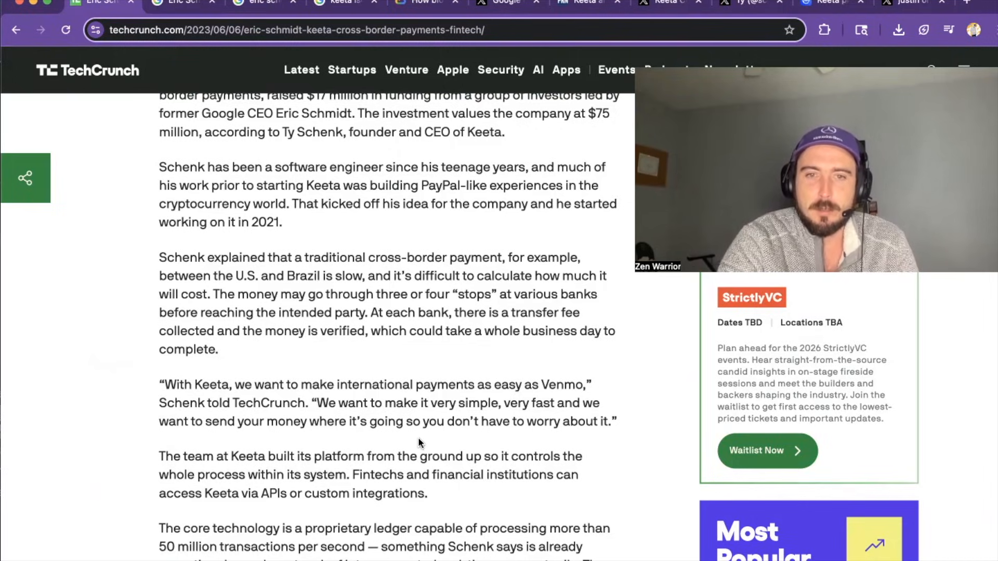
mouse_move(506, 442)
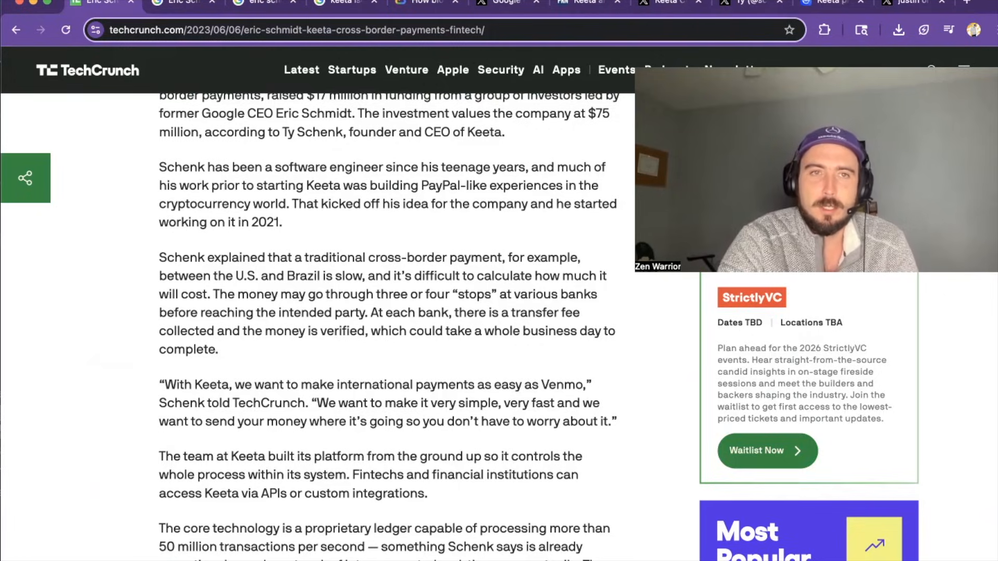
mouse_move(180, 5)
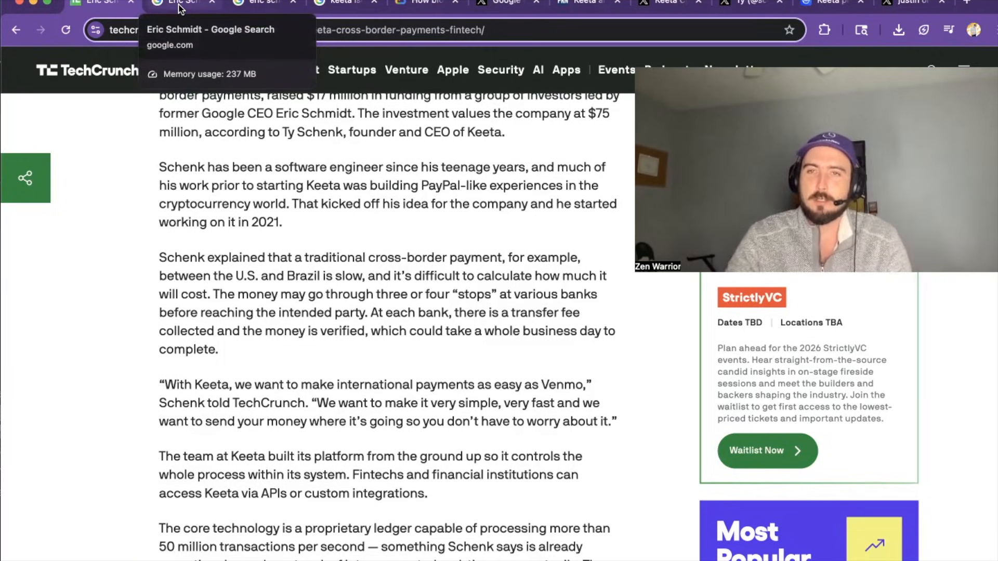
Look over the Keeta backer search results and the 'keeta iso20022' results.
left_click(182, 4)
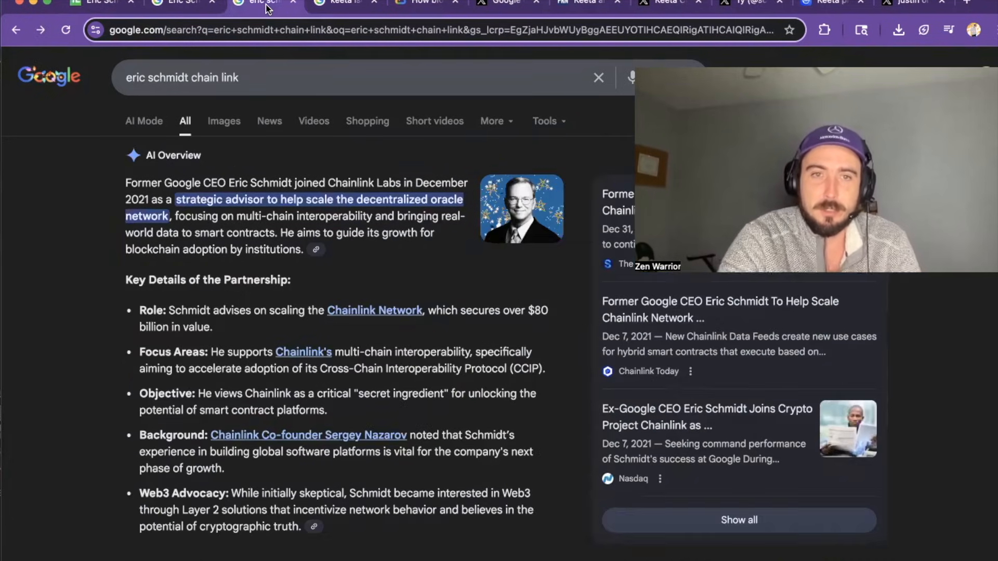
mouse_move(338, 4)
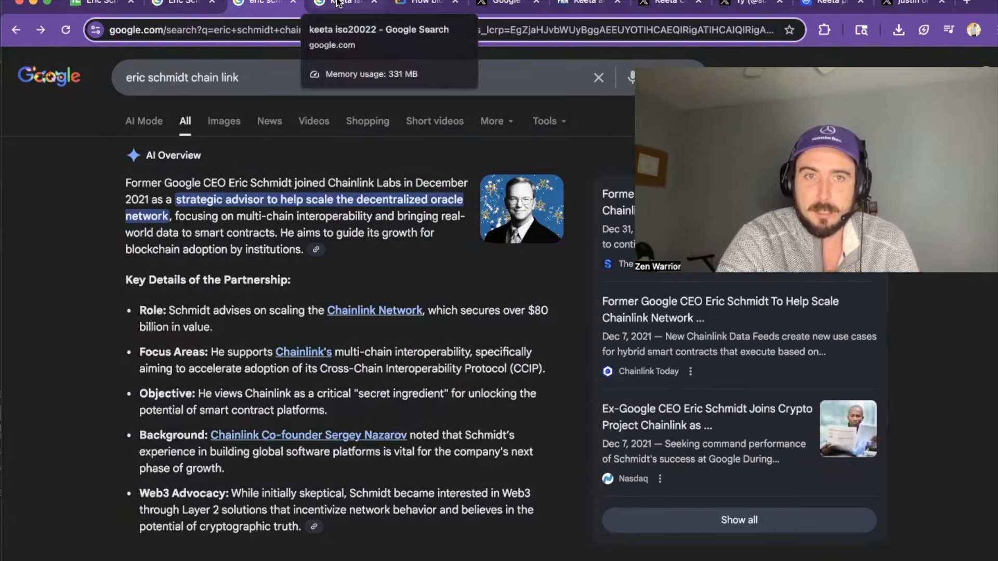
left_click(343, 4)
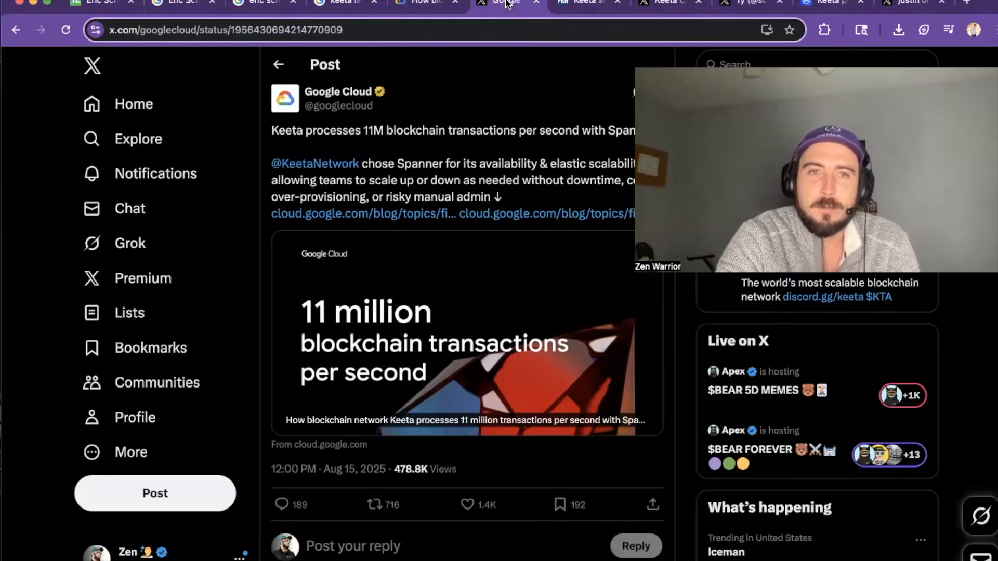
Skim the PR Newswire Keeta–SOLO credit bureau release, then view Keeta's Bridge fiat ramp post.
left_click(590, 2)
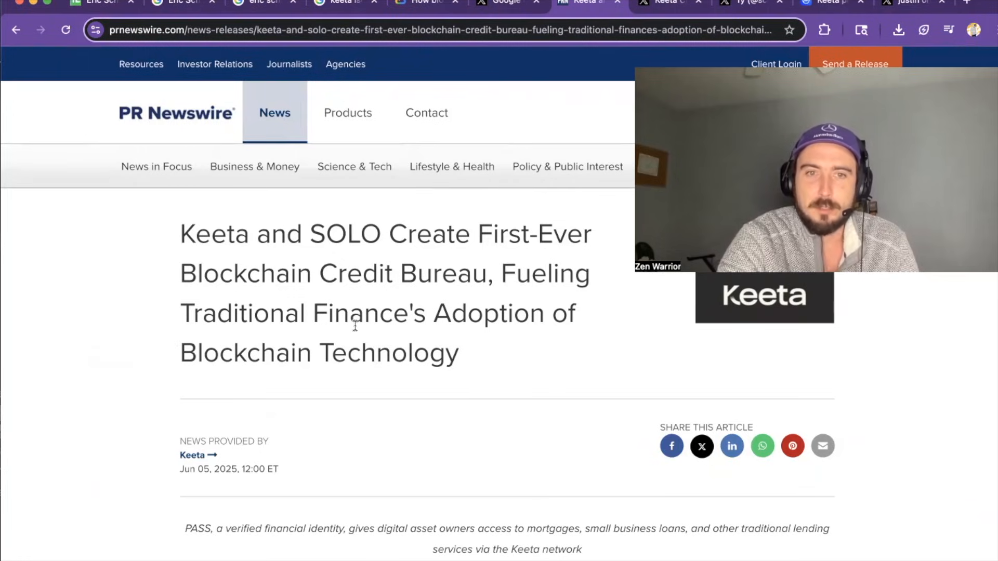
mouse_move(464, 351)
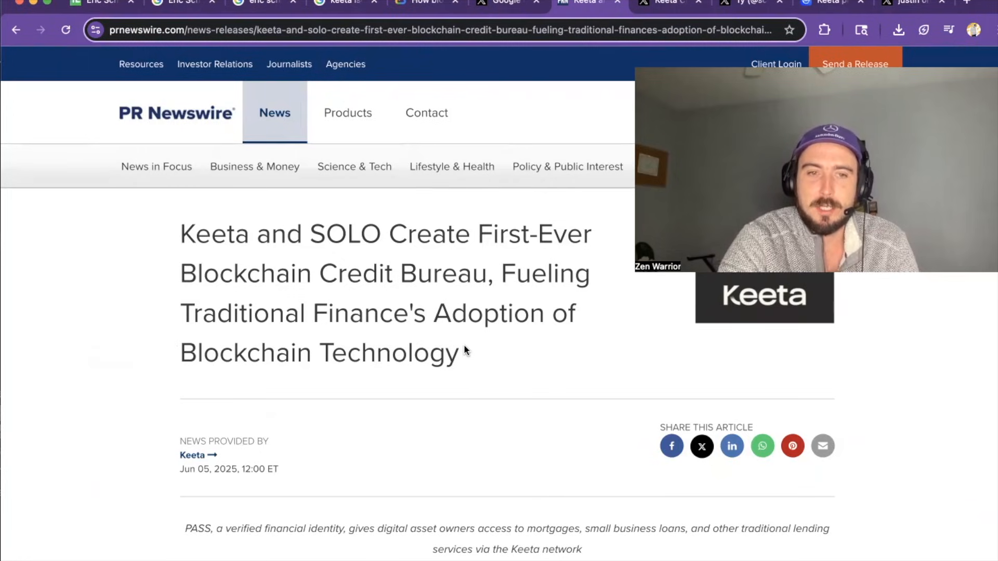
scroll("down", 3)
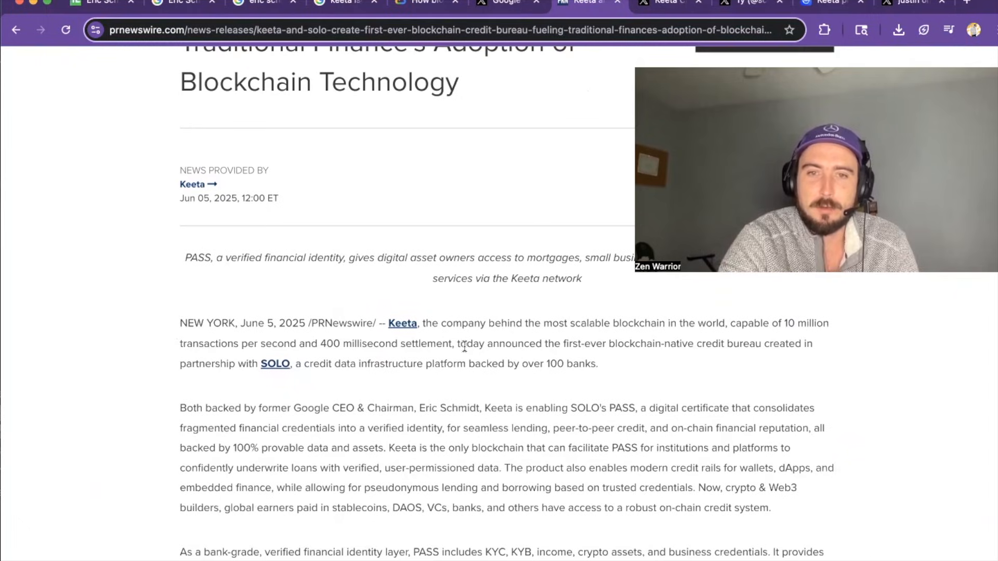
scroll("up", 3)
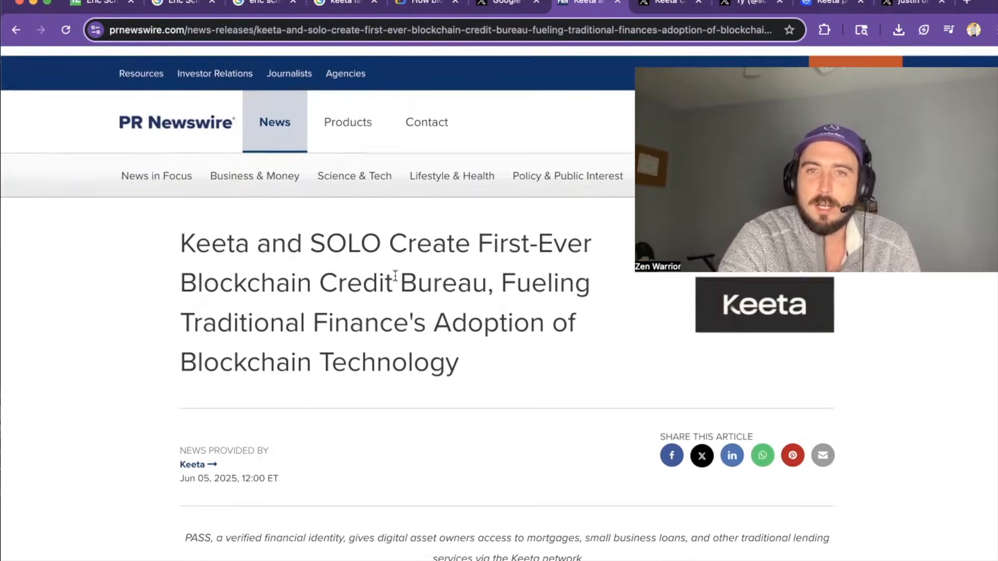
left_click(665, 3)
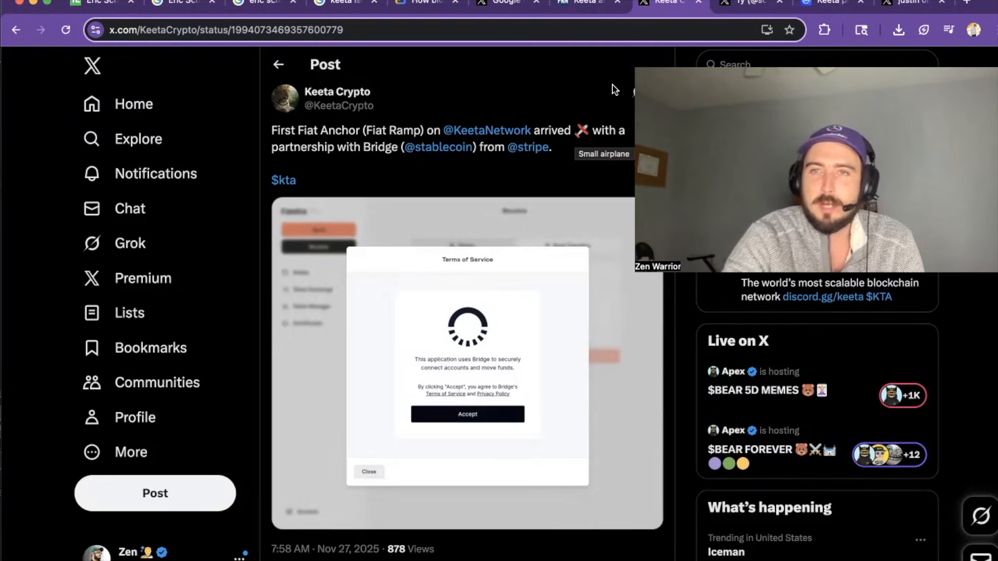
Bring up CoinMarketCap's KTA page showing $0.2256 price and $104.96M market cap.
left_click(826, 4)
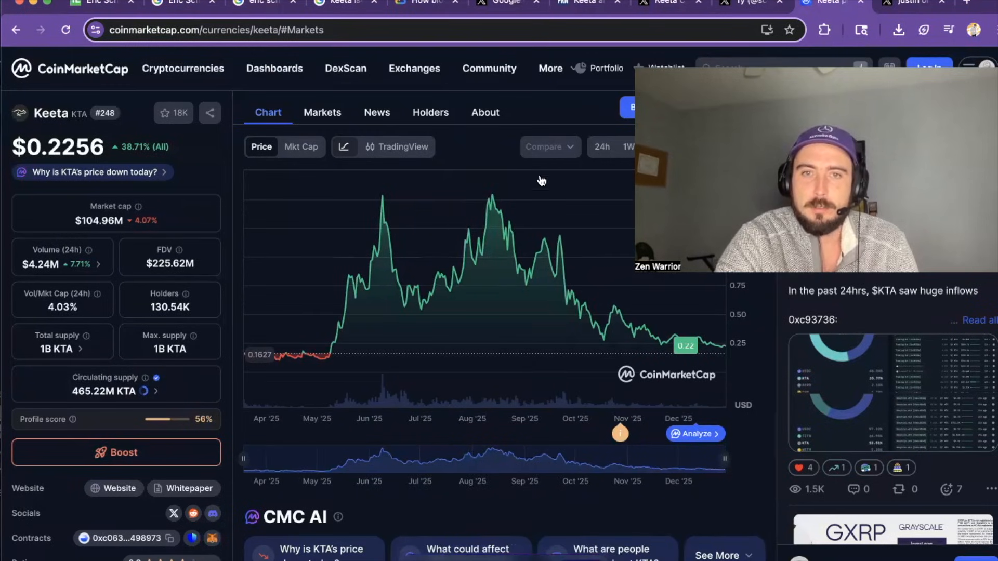
mouse_move(492, 196)
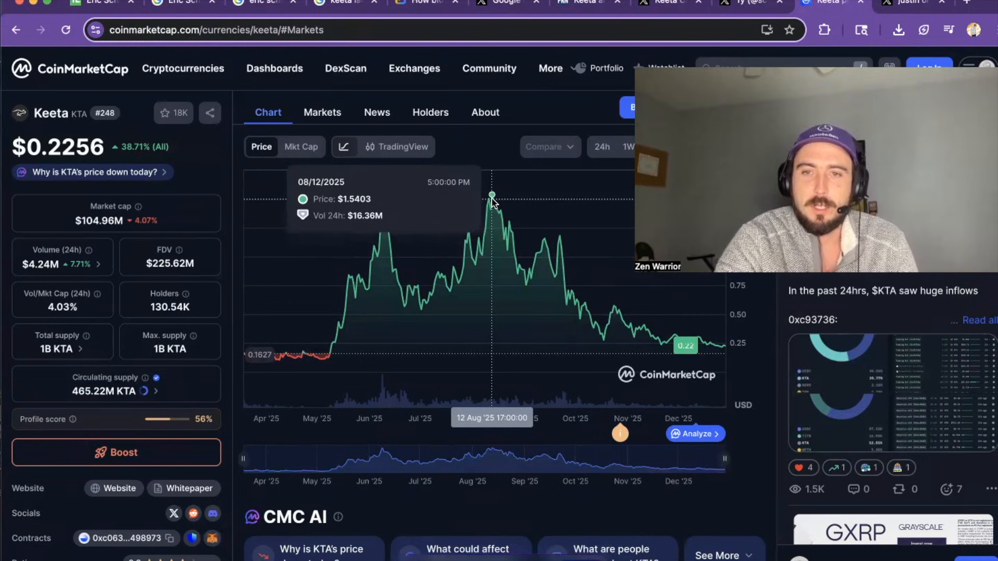
mouse_move(297, 355)
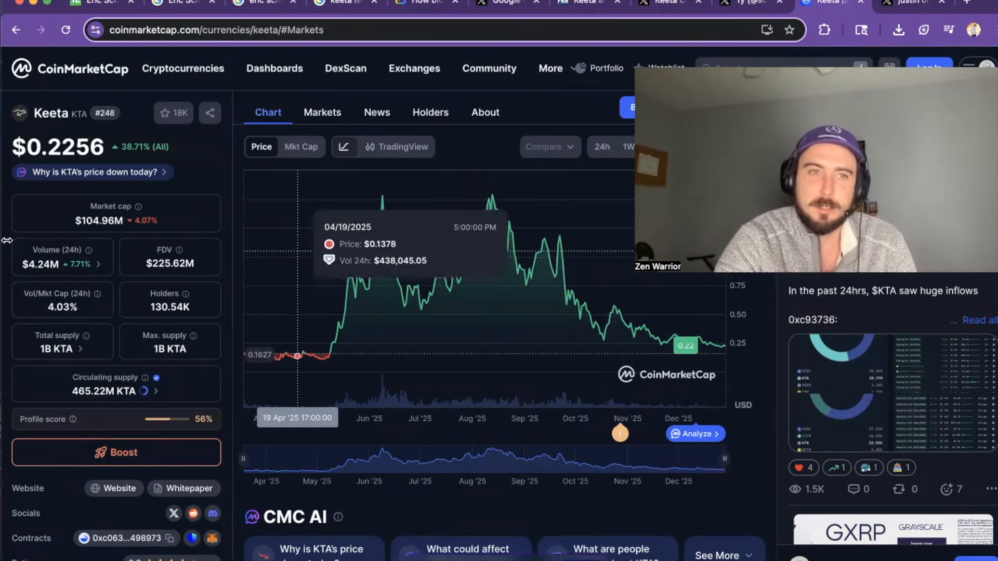
mouse_move(237, 219)
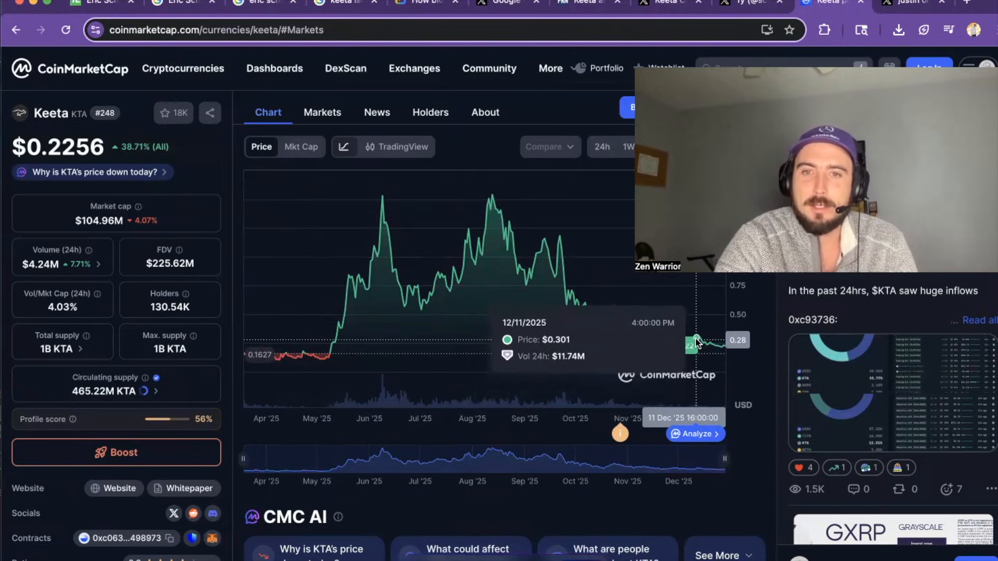
mouse_move(702, 341)
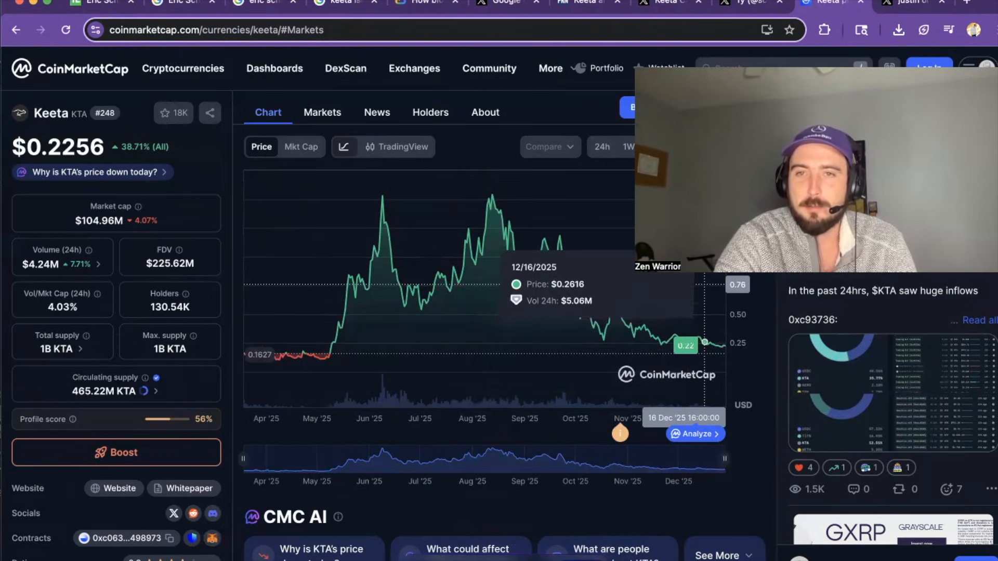
left_click(666, 4)
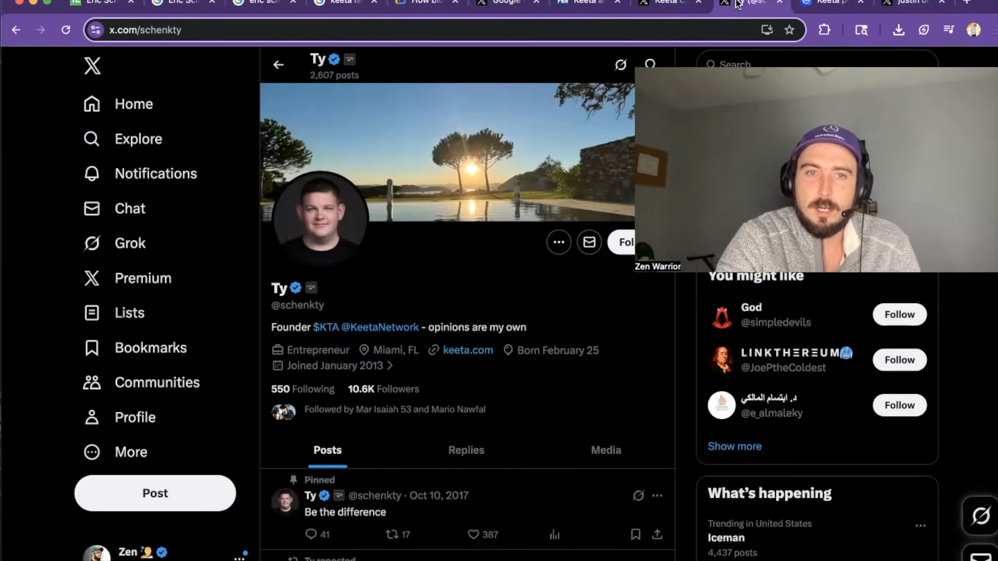
scroll("down", 3)
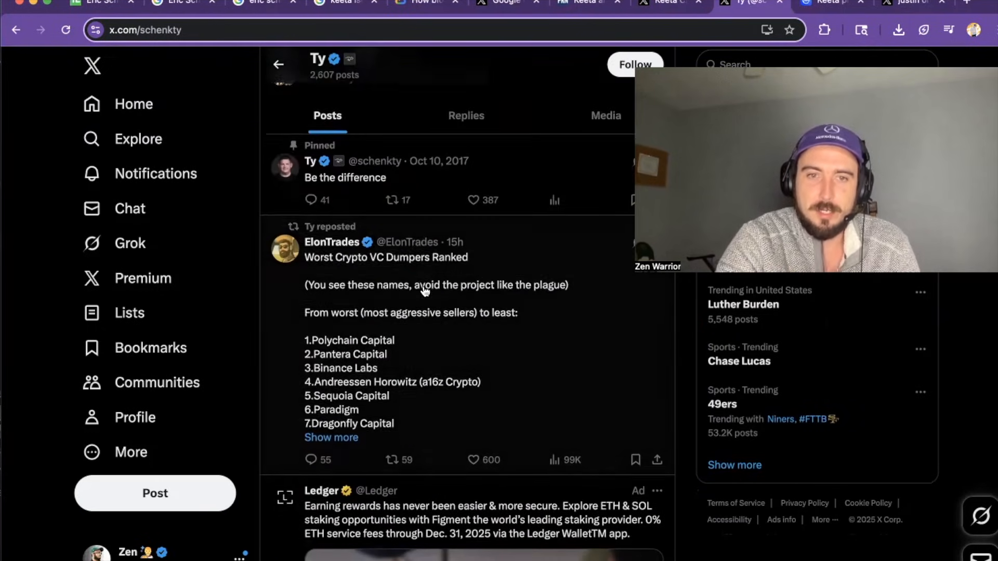
scroll("down", 3)
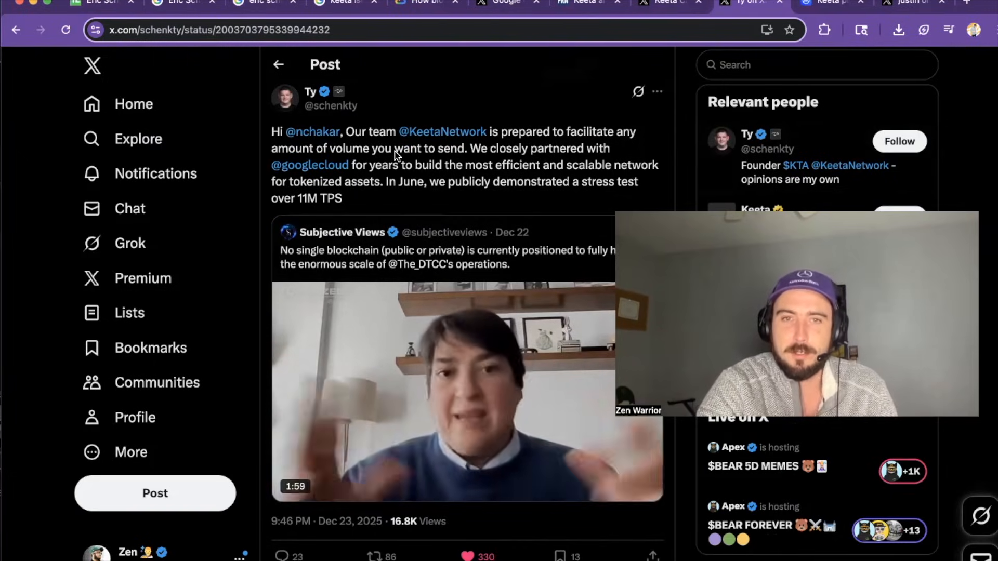
mouse_move(313, 132)
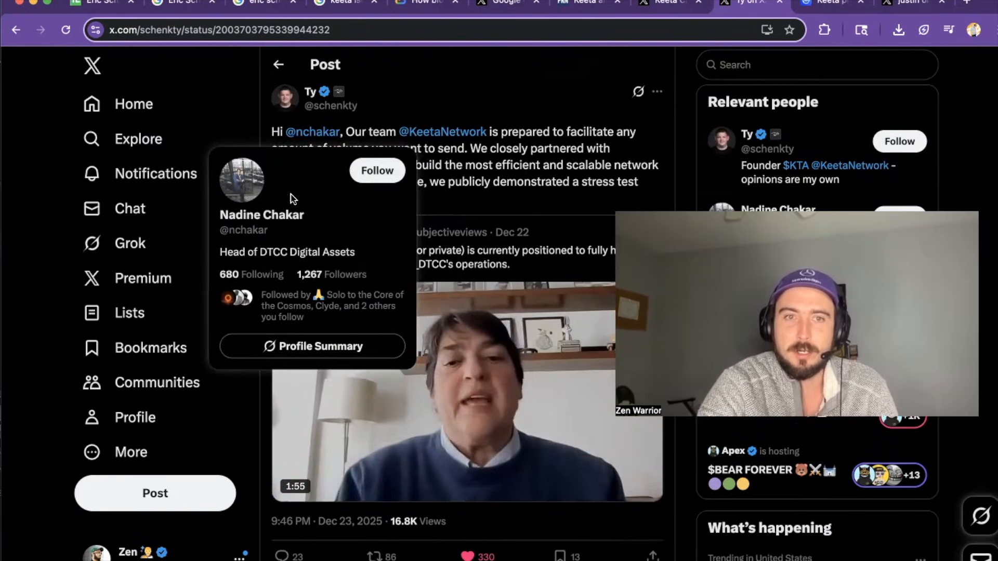
mouse_move(553, 167)
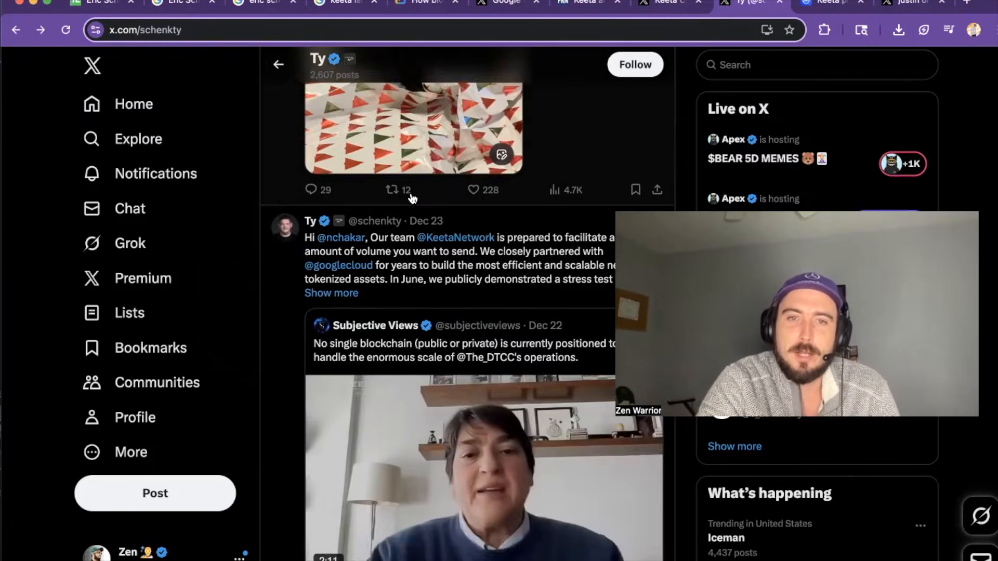
scroll("down", 3)
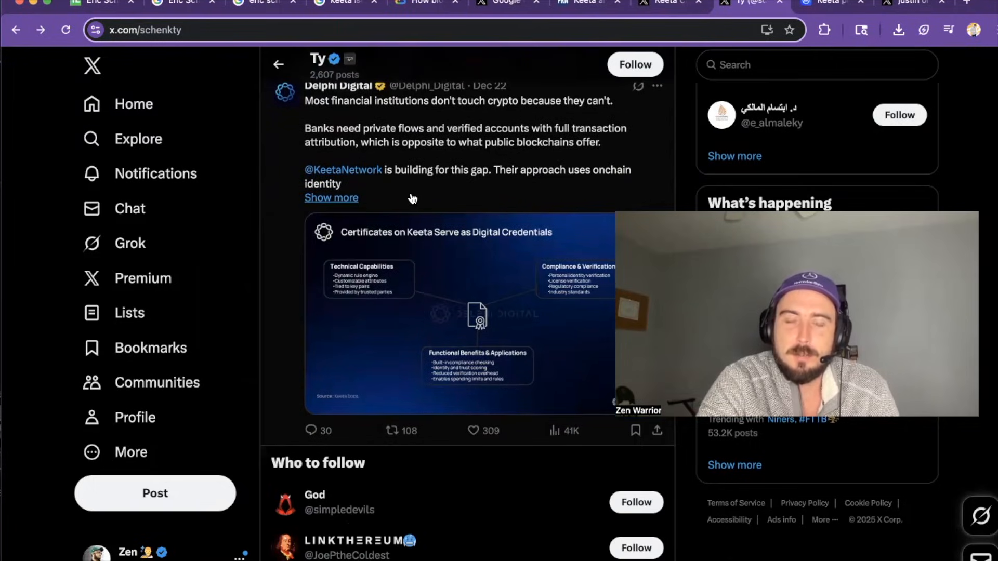
mouse_move(451, 190)
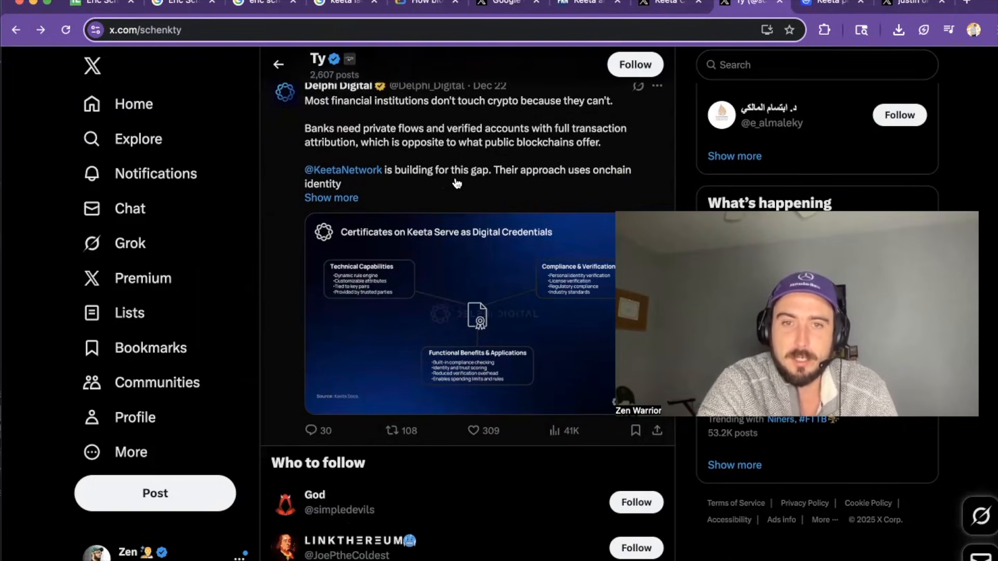
scroll("down", 3)
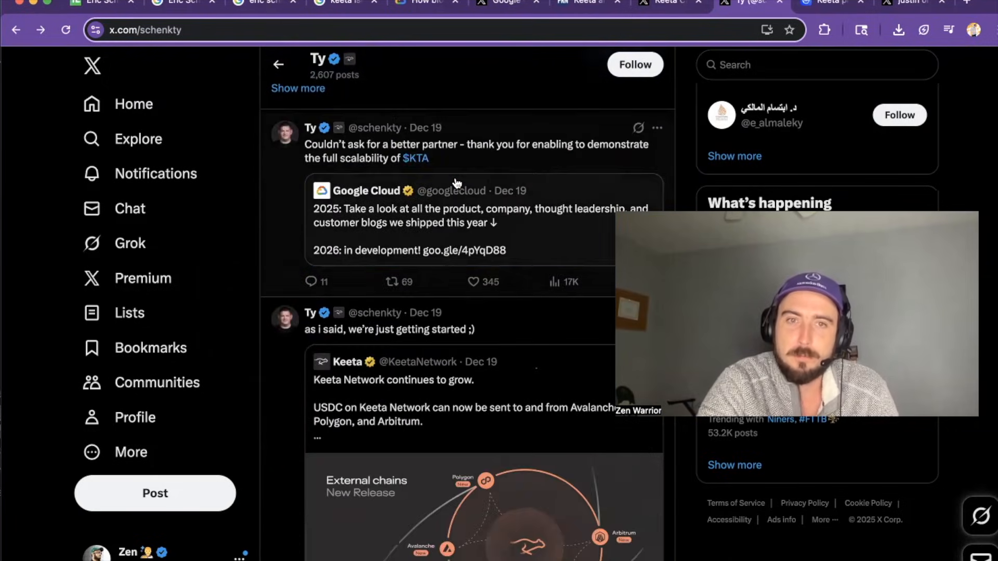
scroll("down", 3)
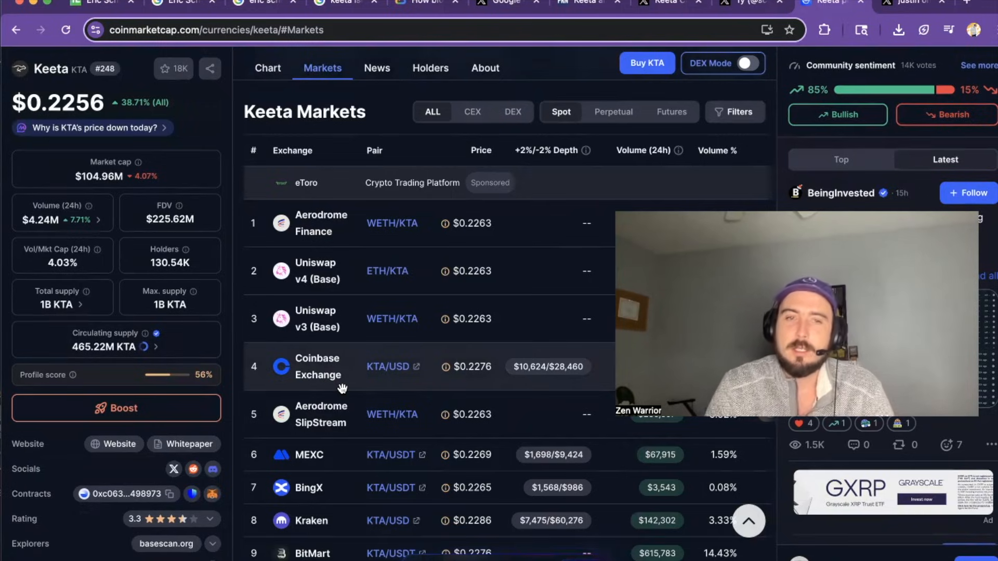
Show the KTA price chart, glance at Eric Schmidt search results, and return.
scroll("down", 3)
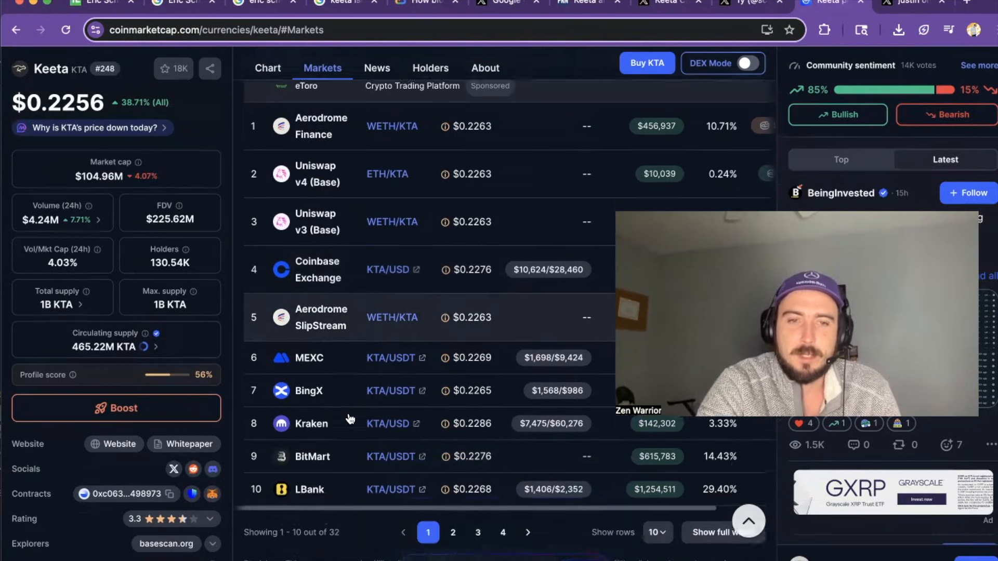
left_click(268, 112)
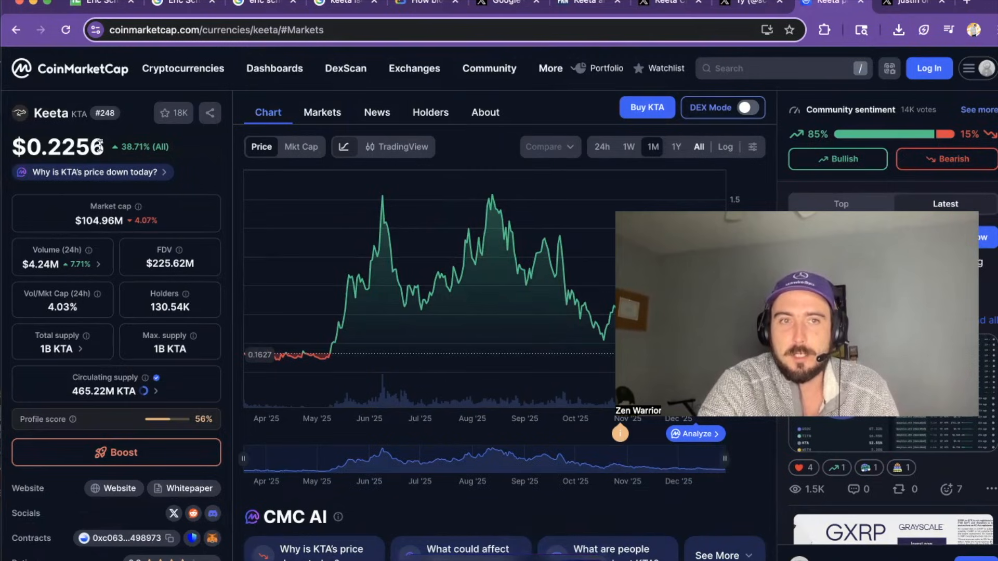
mouse_move(114, 132)
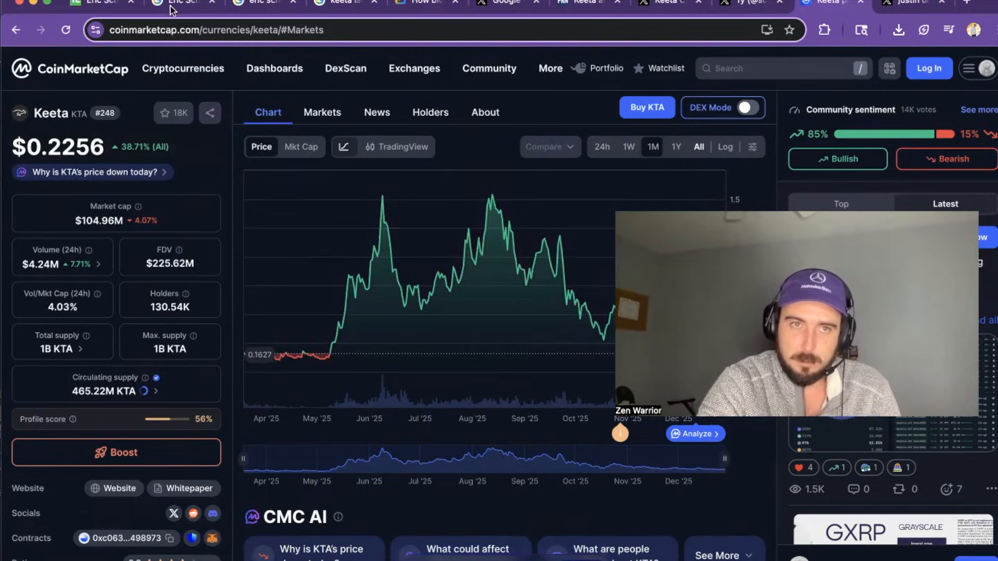
left_click(179, 3)
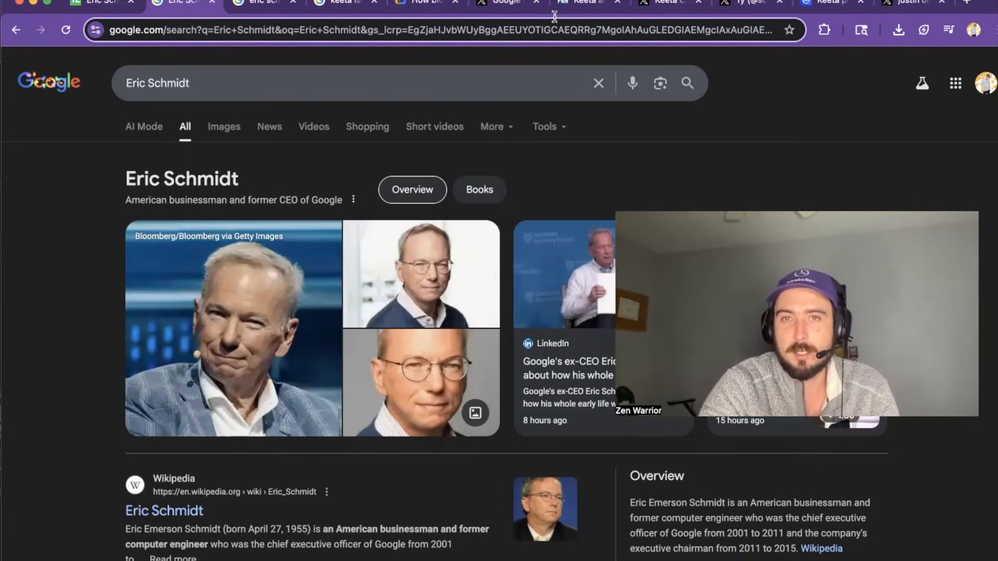
mouse_move(826, 5)
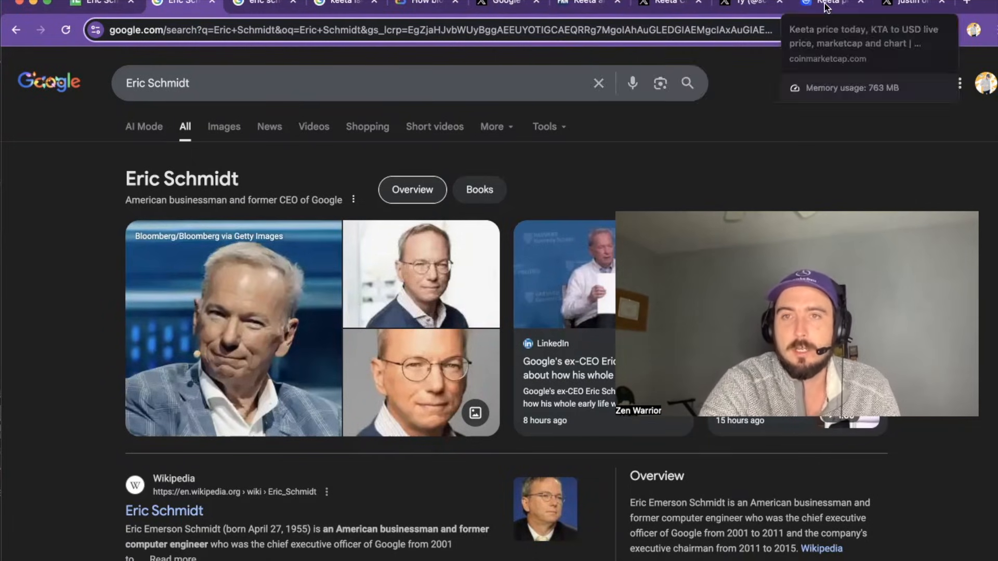
left_click(826, 4)
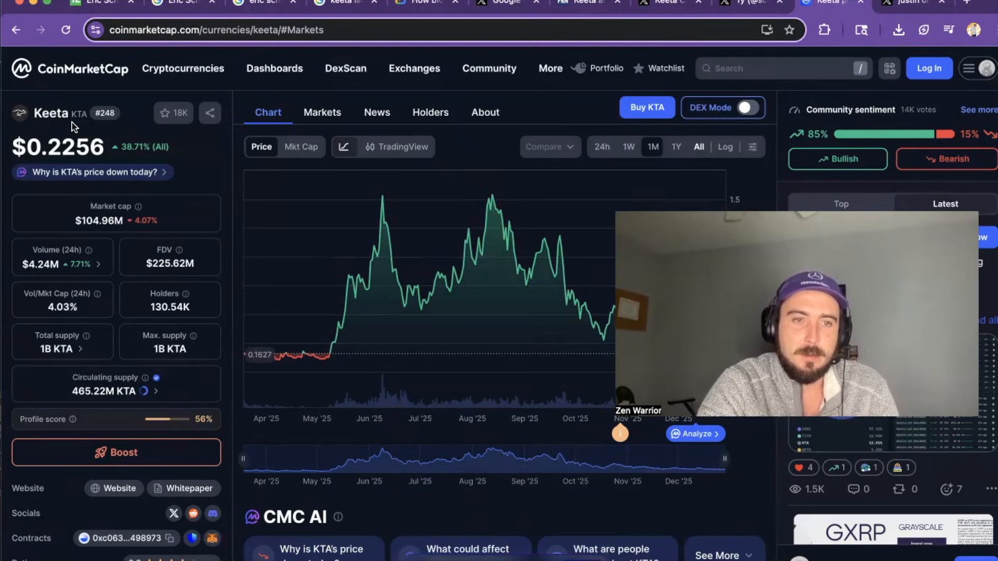
mouse_move(130, 415)
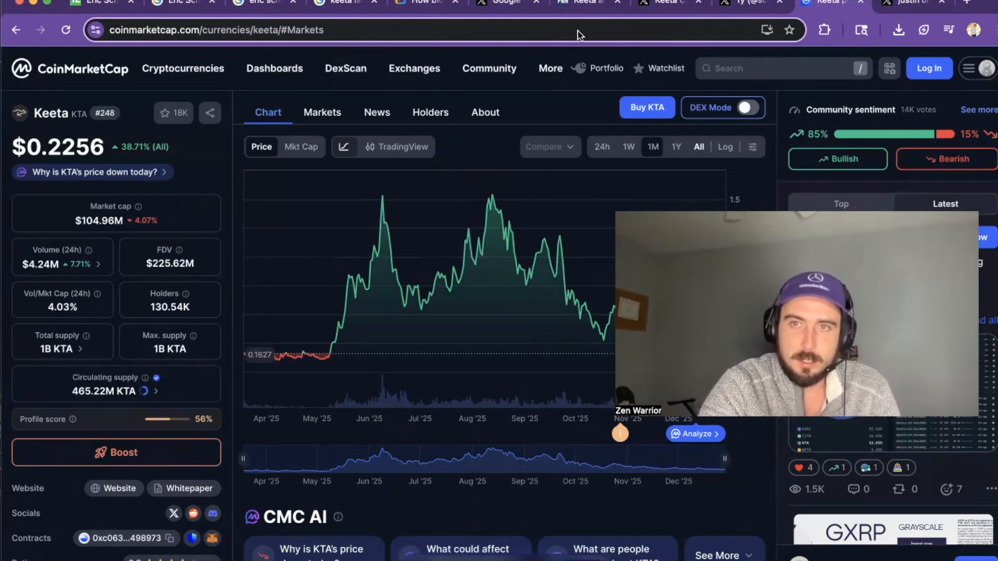
mouse_move(810, 4)
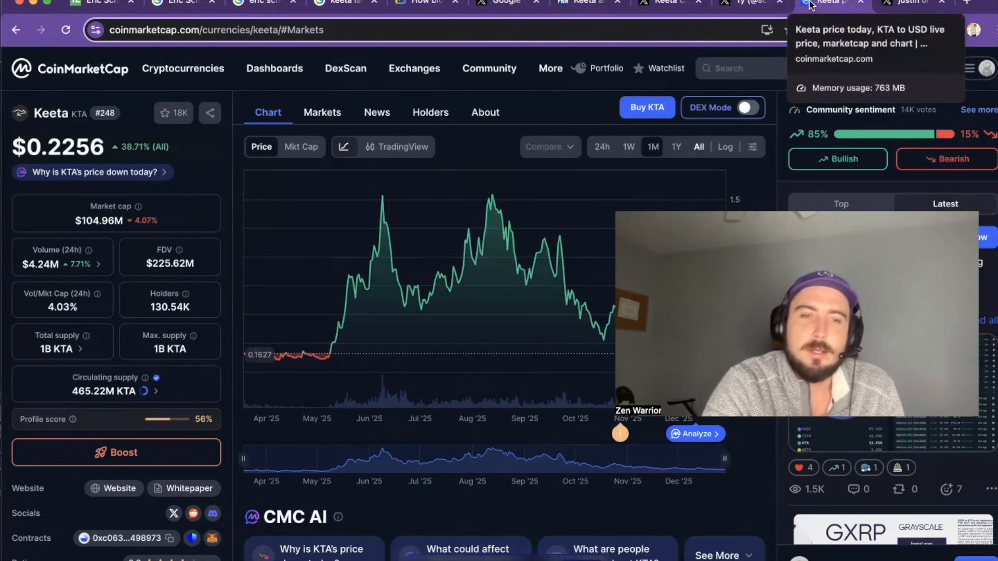
mouse_move(762, 109)
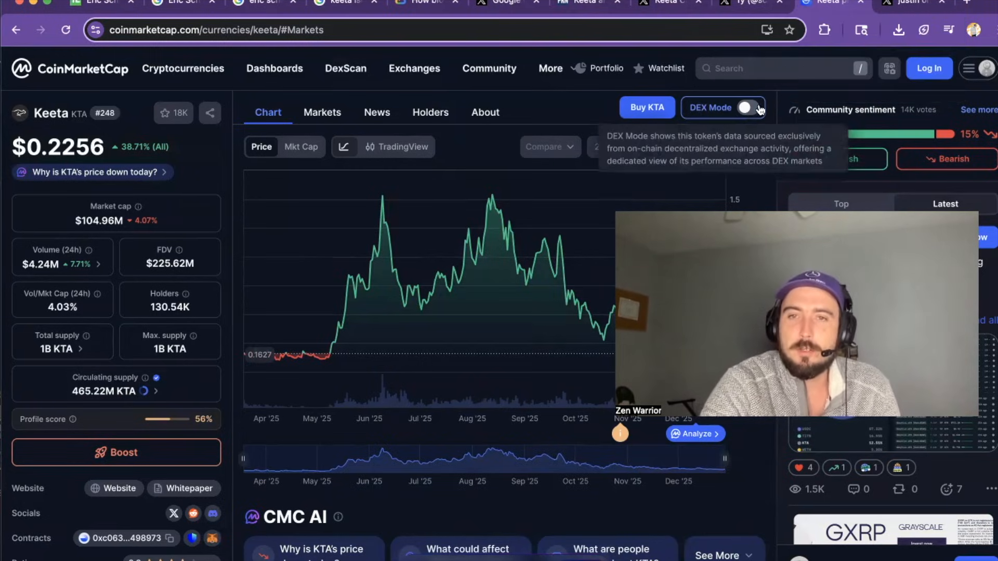
mouse_move(556, 106)
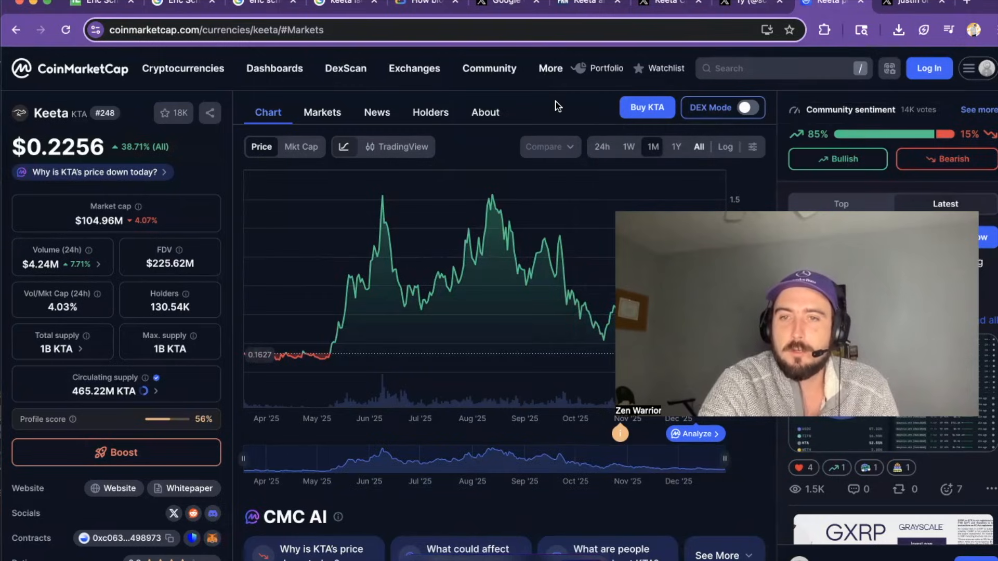
Switch to the X post asking whether Keeta is fully debanked.
left_click(910, 4)
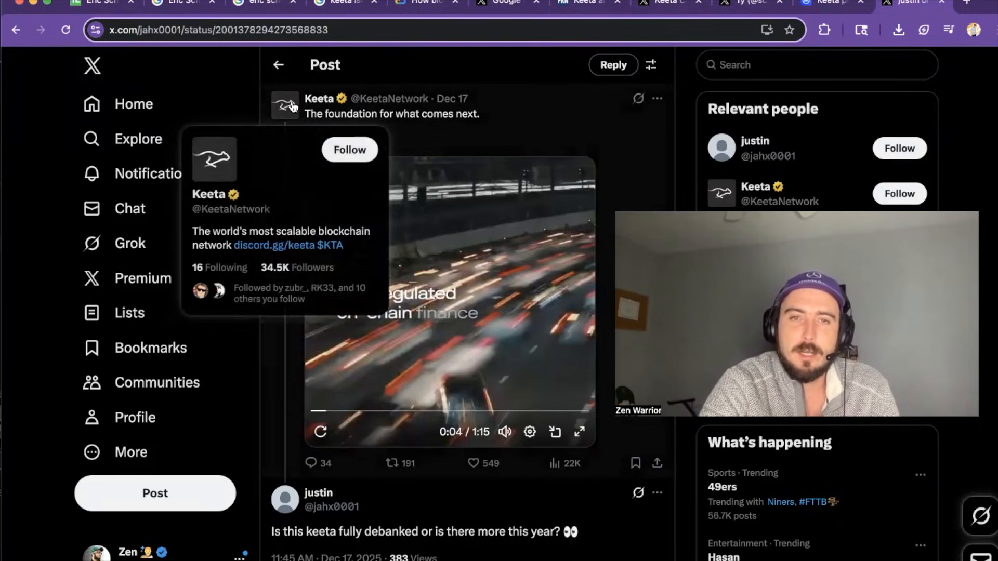
mouse_move(408, 340)
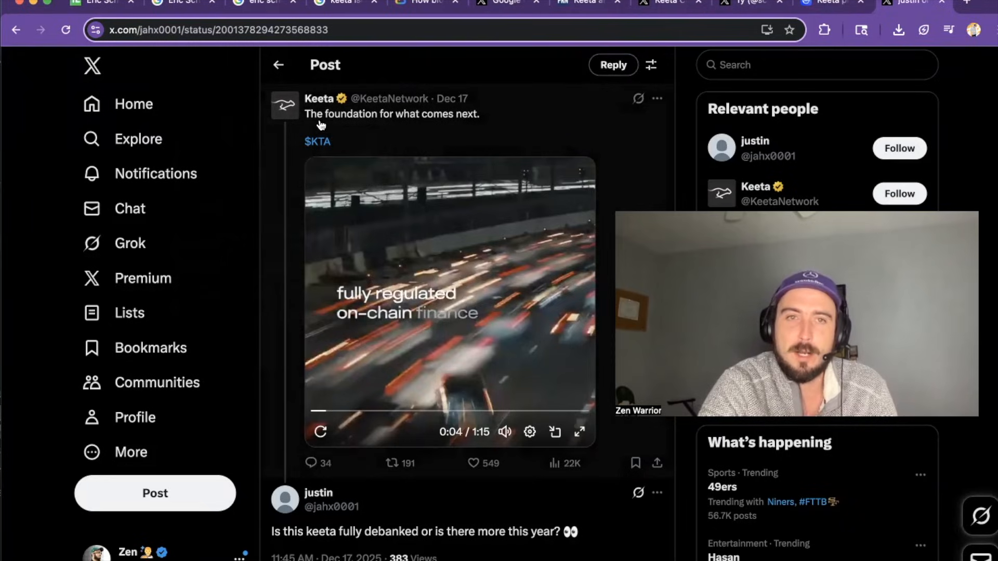
left_click(319, 99)
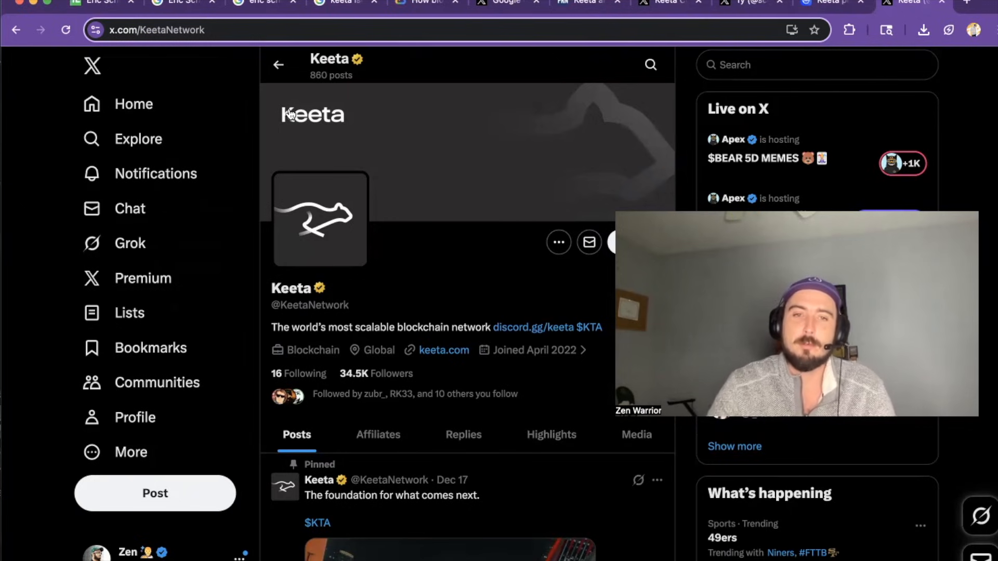
scroll("down", 3)
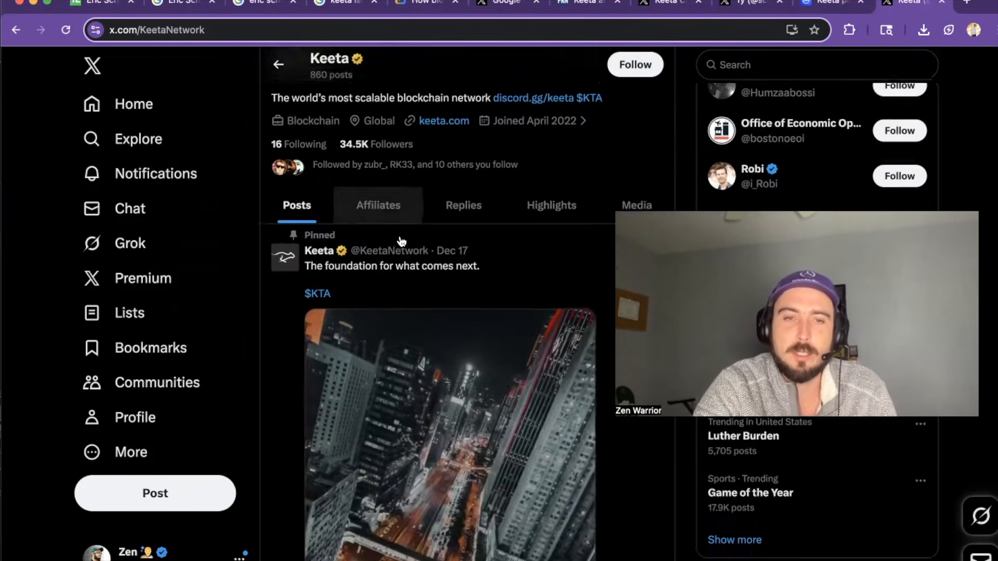
scroll("down", 3)
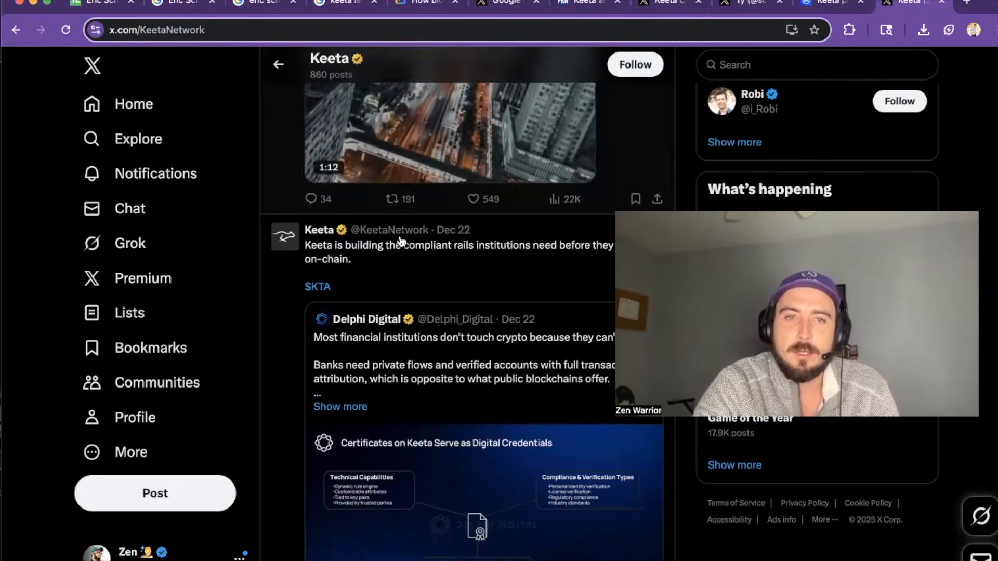
left_click(449, 130)
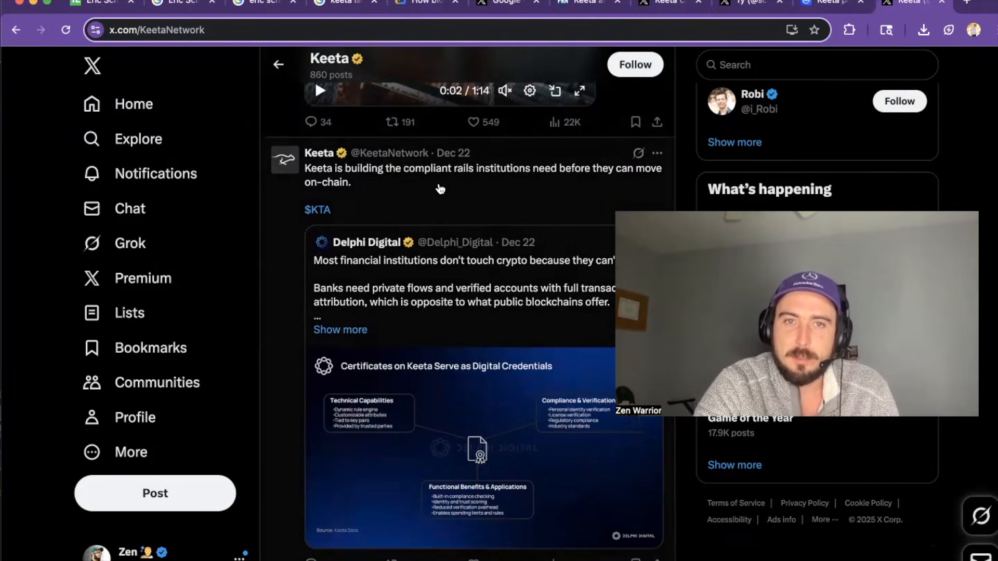
mouse_move(591, 183)
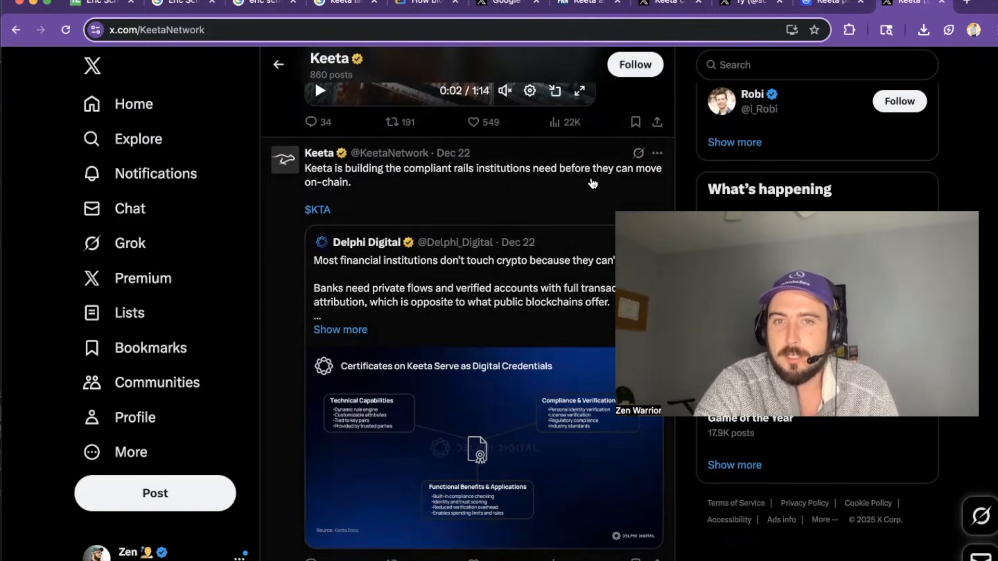
scroll("down", 3)
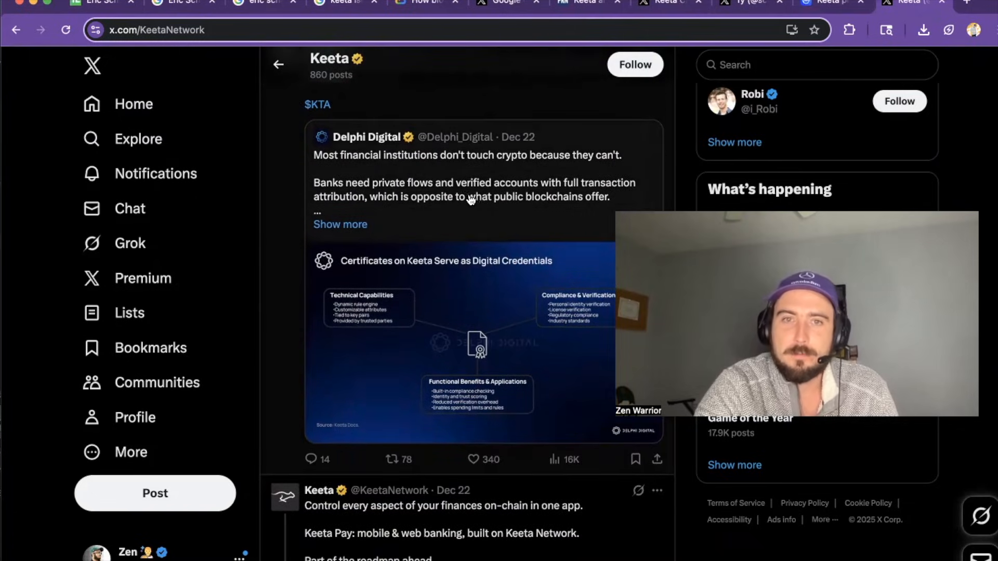
mouse_move(442, 285)
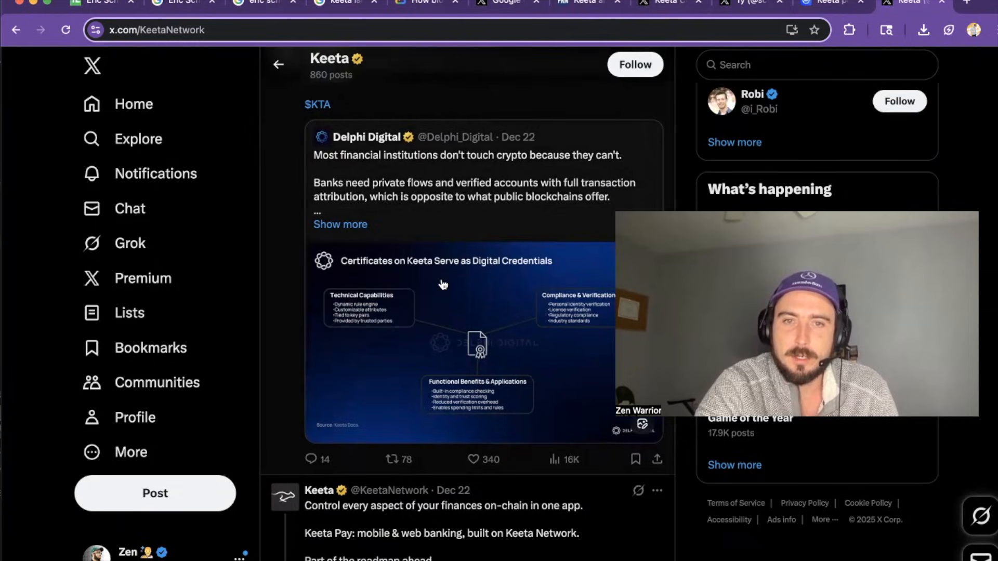
scroll("down", 3)
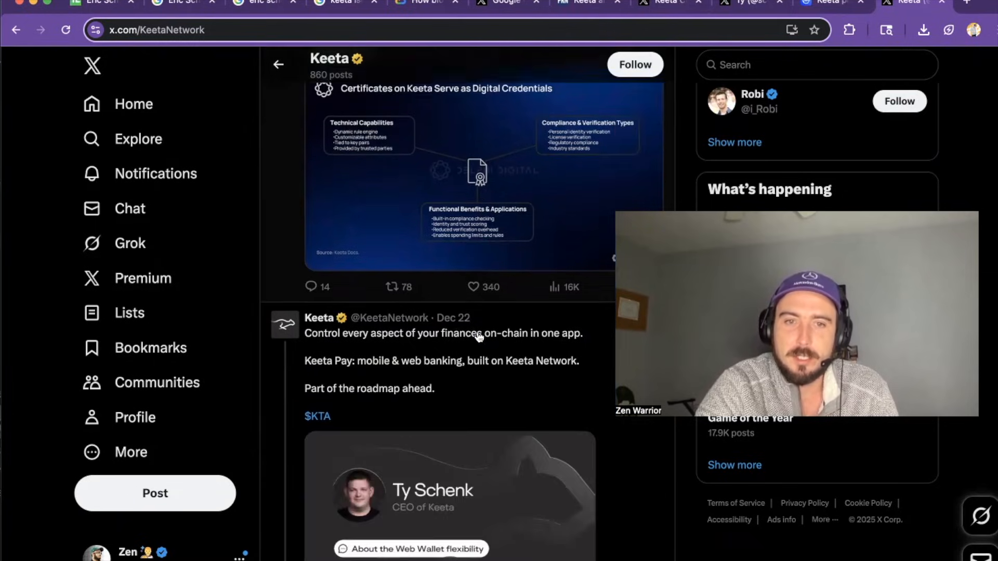